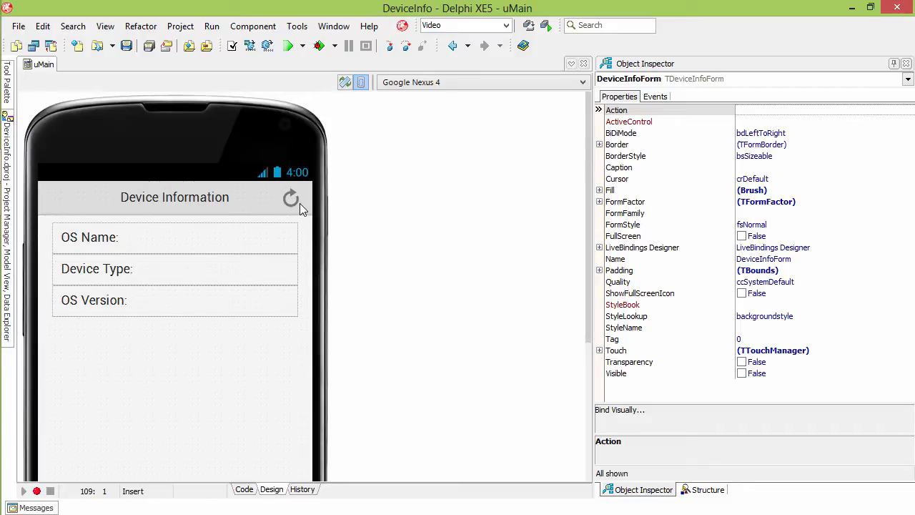
Show the case statement mapping TJBuild_VERSION.SDK_INT to codenames like Cupcake and Froyo.
left_click(243, 489)
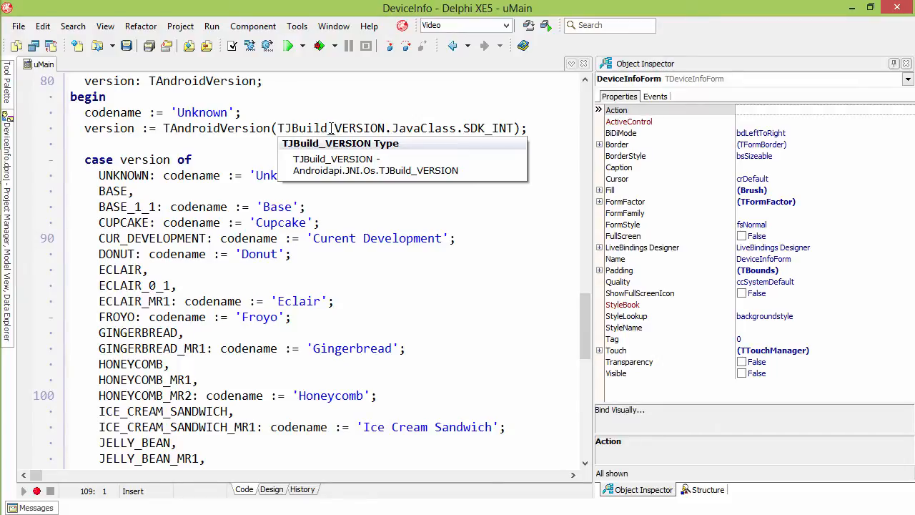
mouse_move(351, 183)
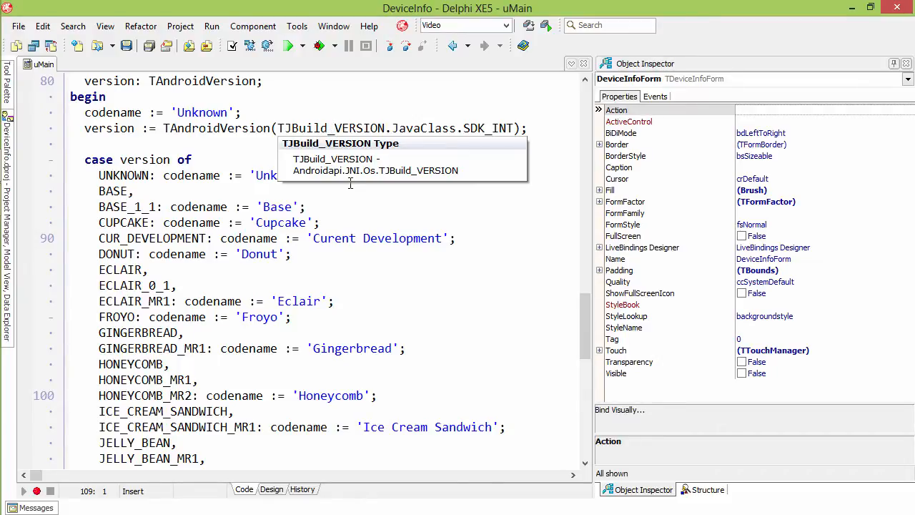
mouse_move(352, 174)
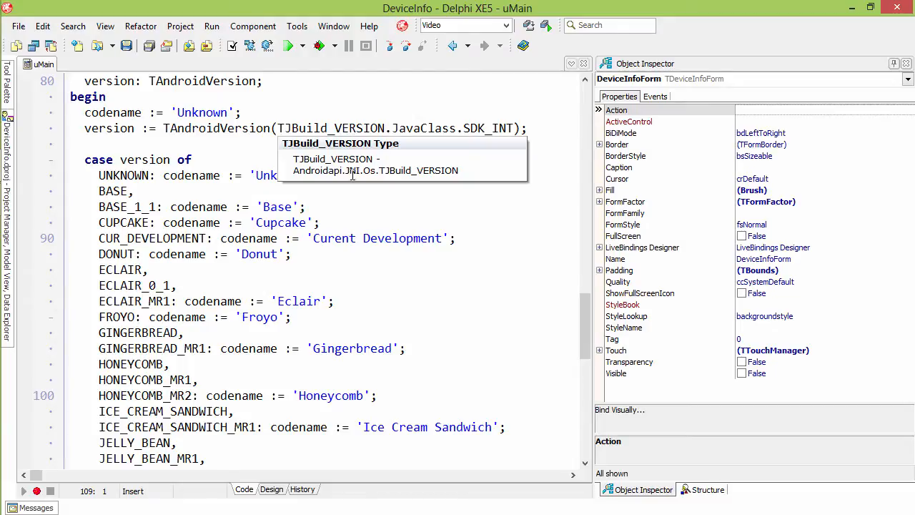
left_click(386, 141)
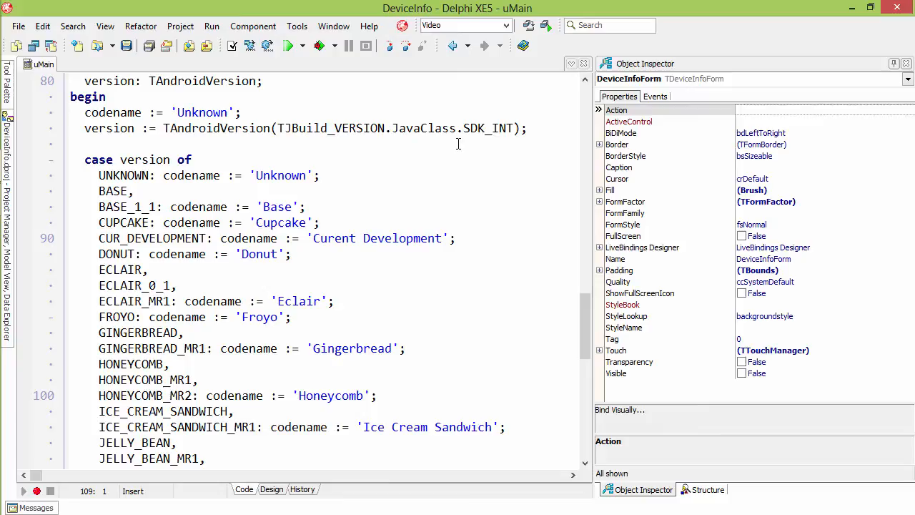
scroll("down", 3)
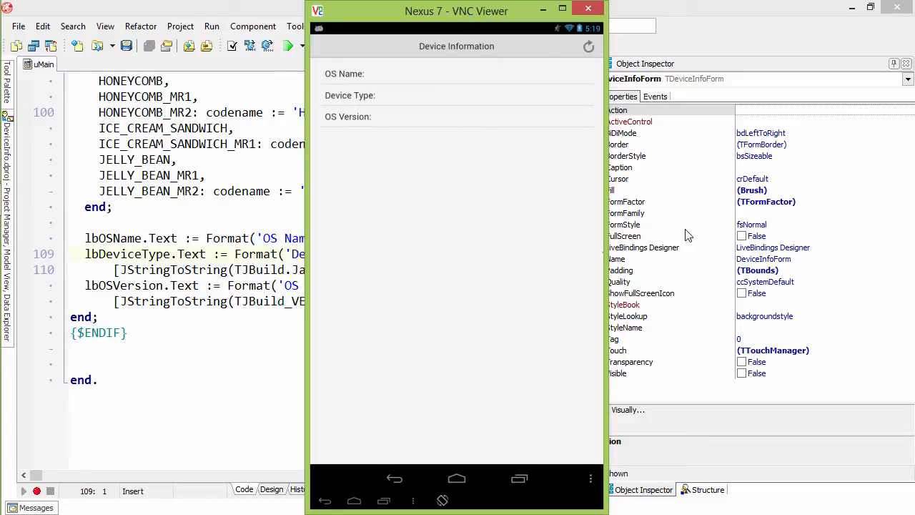
Bring the Nexus 7 VNC Viewer window forward with the DeviceInfo fields still empty.
left_click(588, 45)
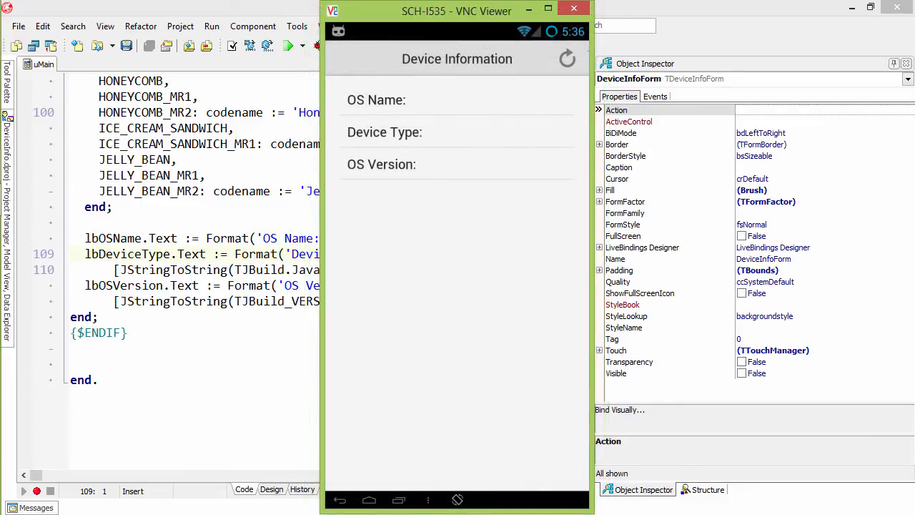
Refresh the app so it shows Jelly Bean, SCH-I535 and version 4.2.2.
left_click(566, 57)
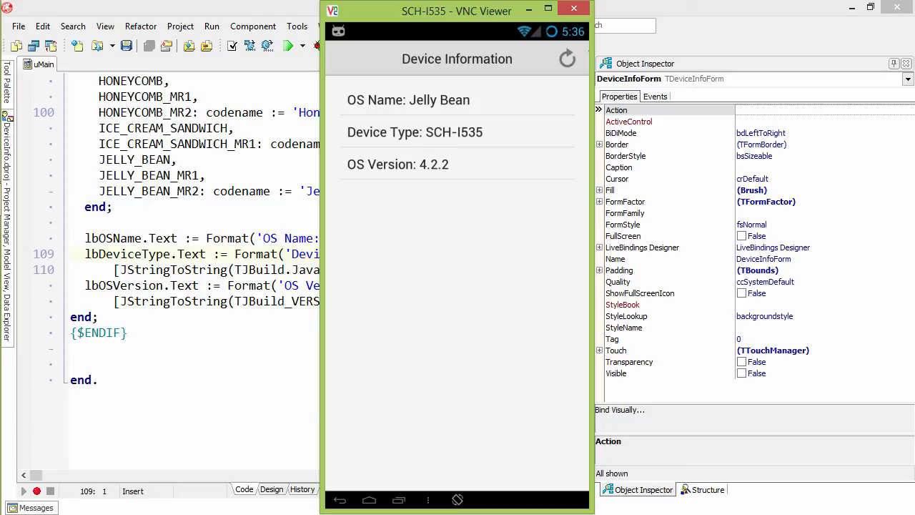